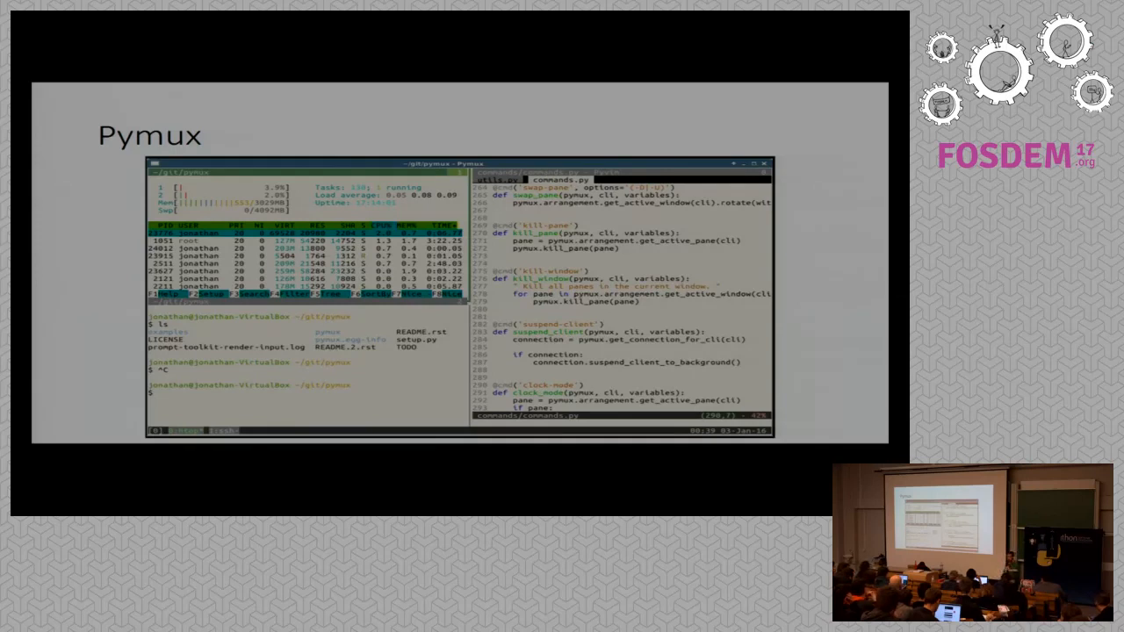
key("Right")
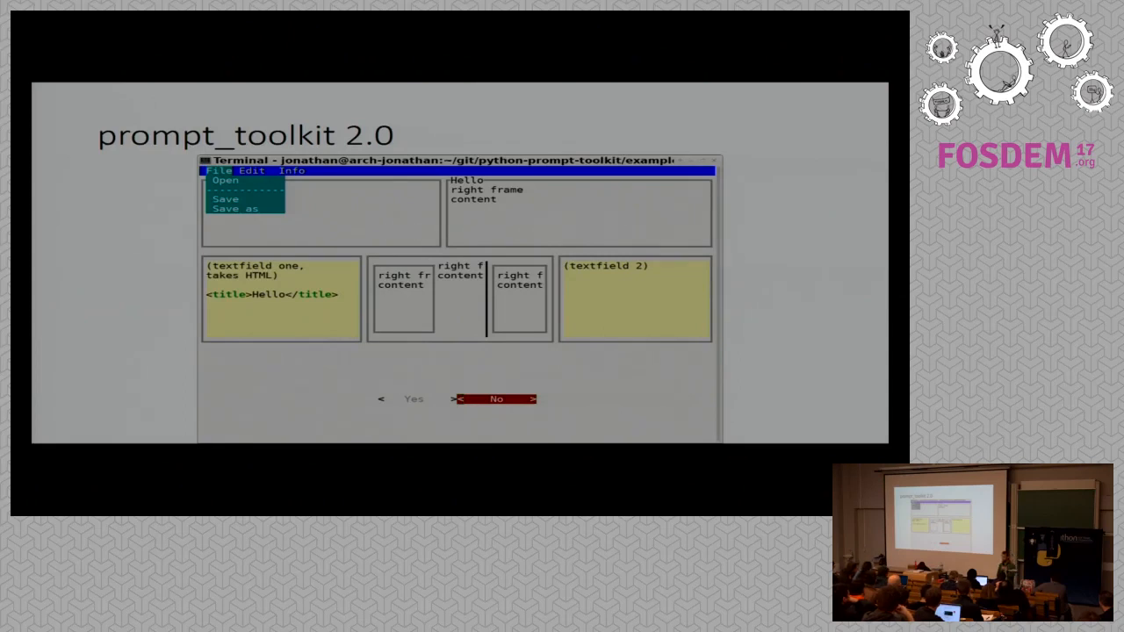
key("Right")
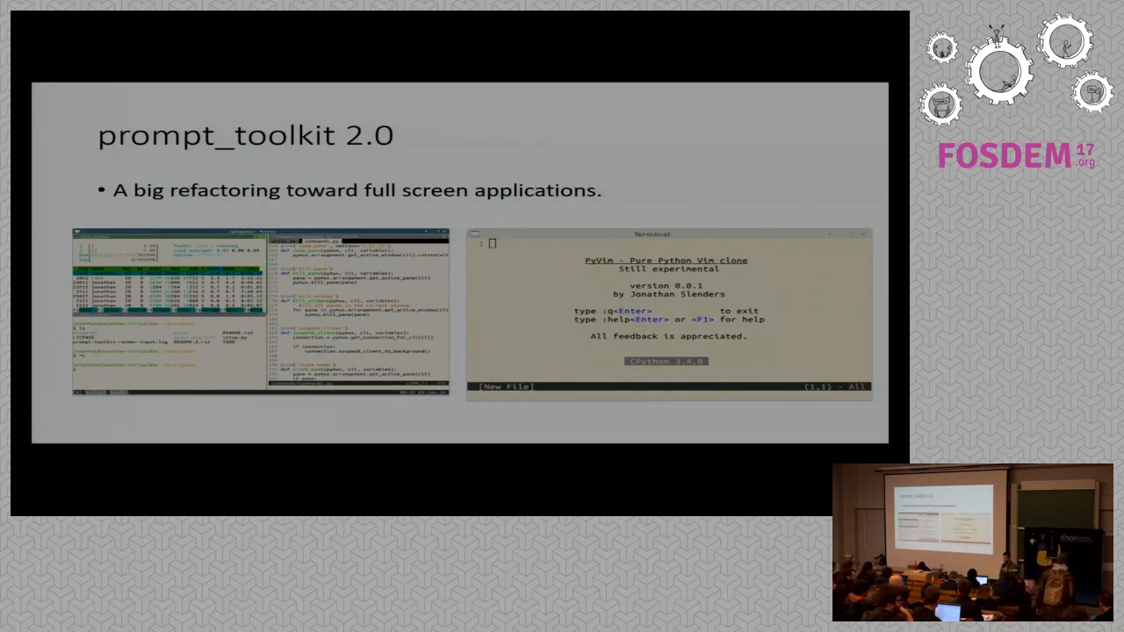
key("Right")
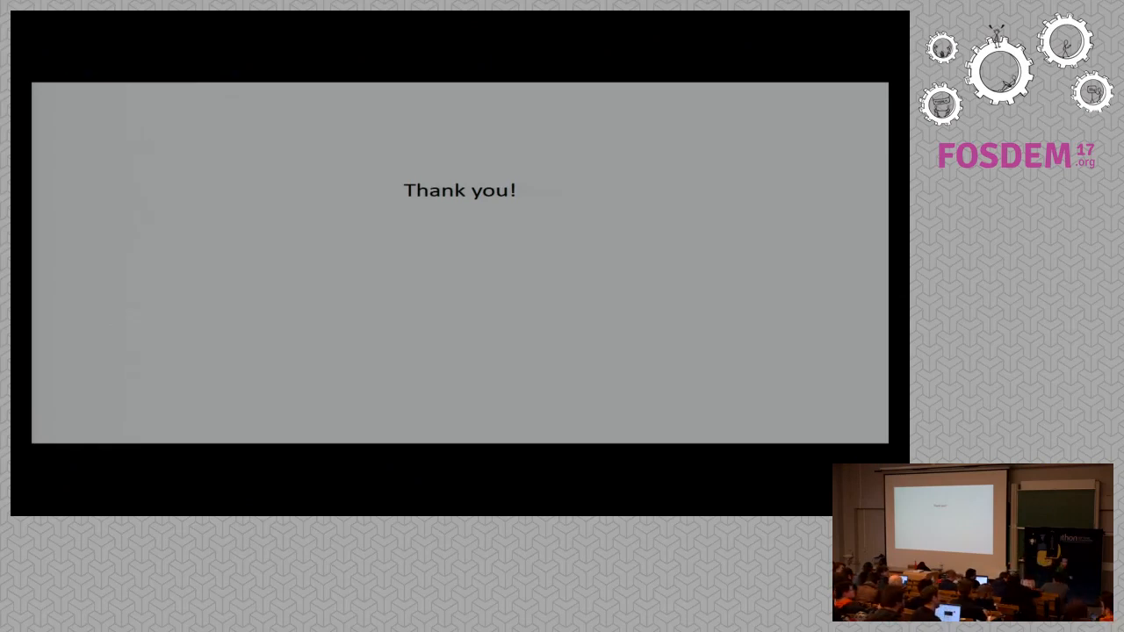